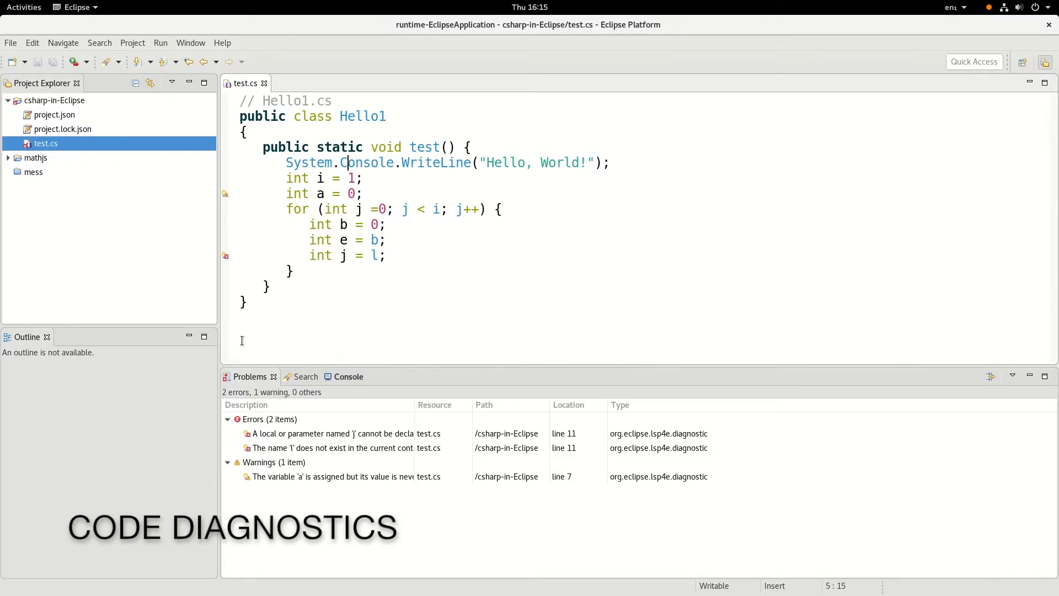
- Find references to loop variable i in test.cs and jump to a match
click(331, 433)
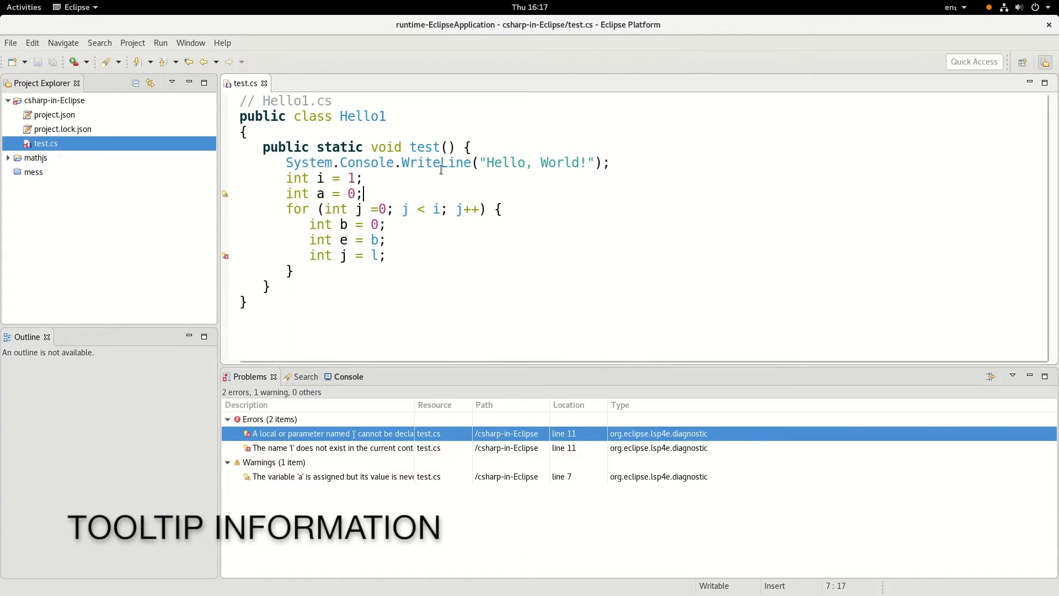
mouse_move(438, 162)
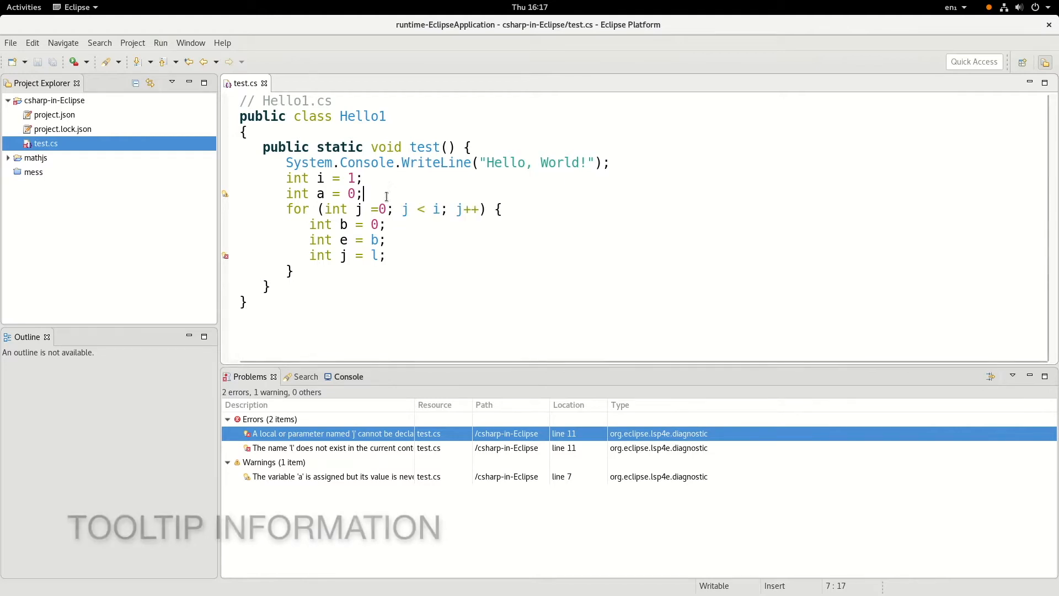
mouse_move(436, 209)
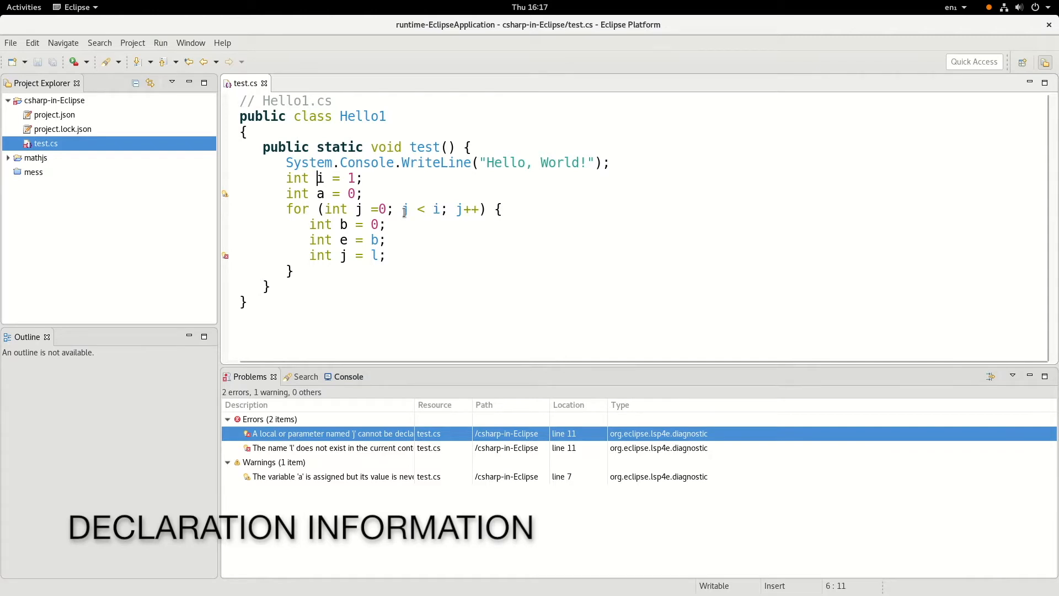
double_click(320, 177)
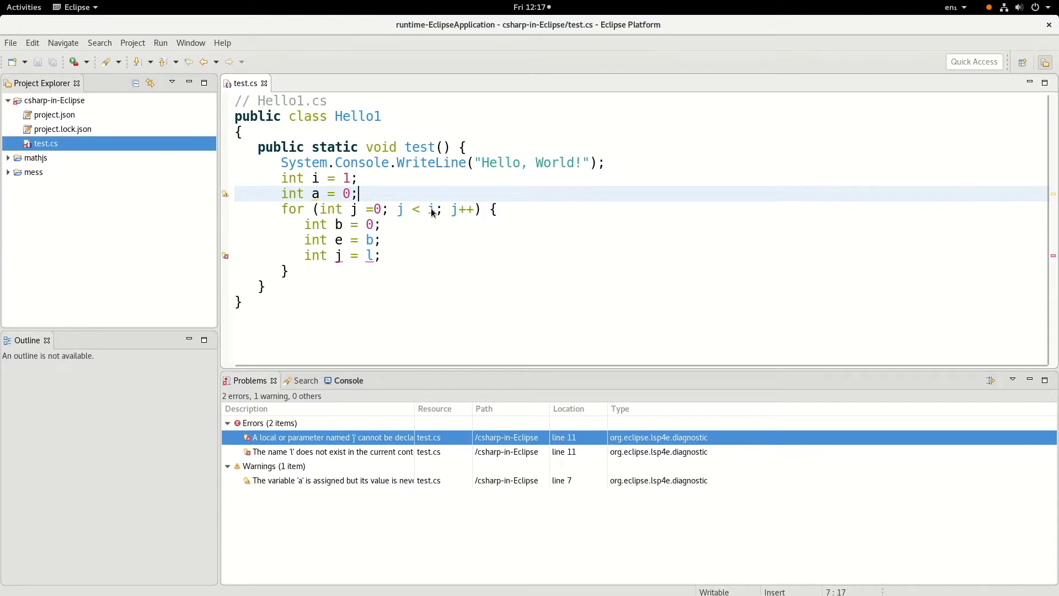
right_click(433, 217)
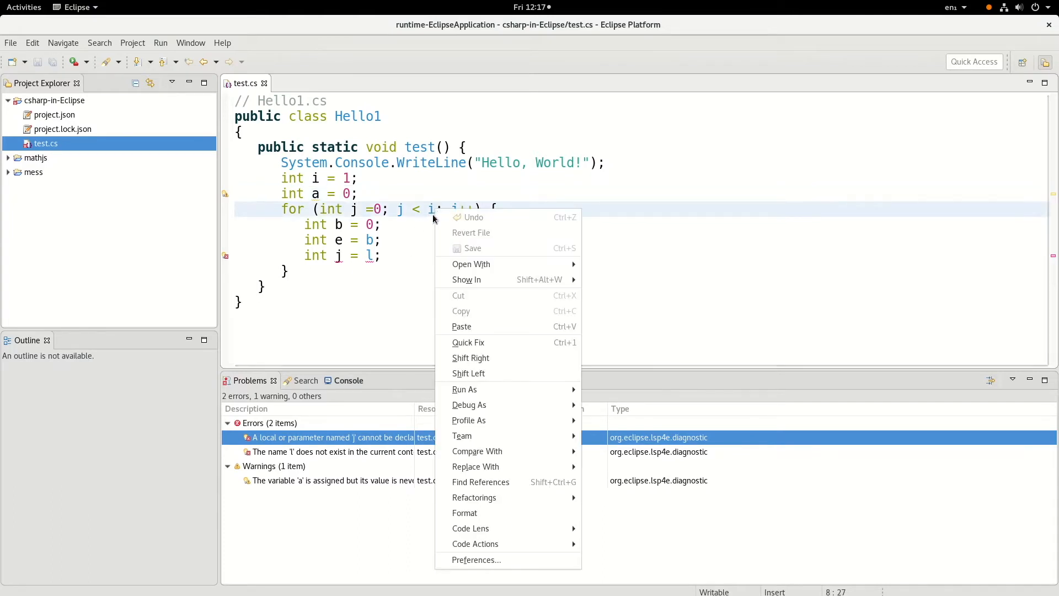
click(481, 482)
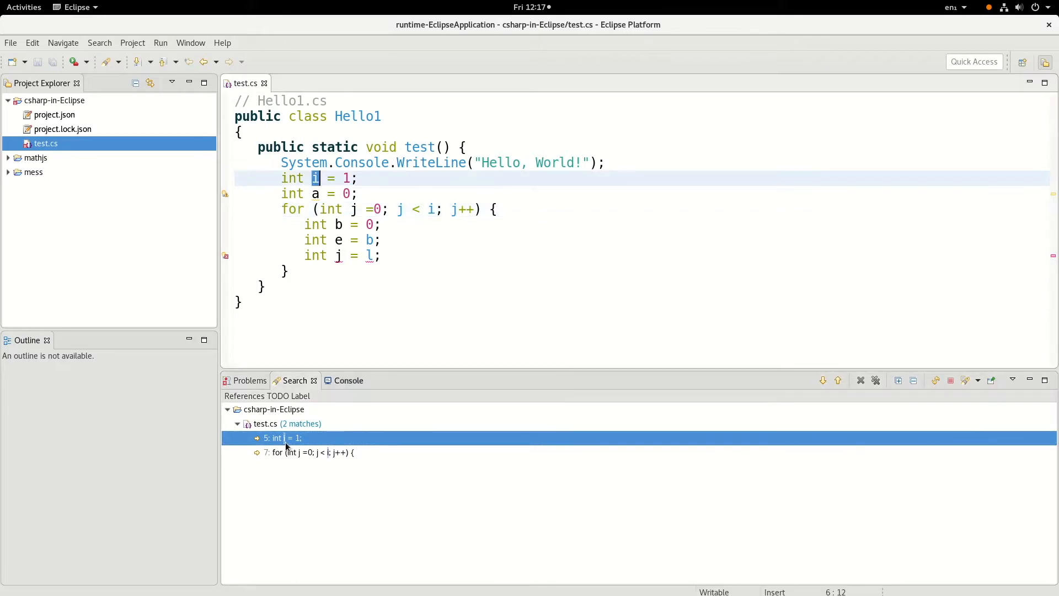
click(311, 452)
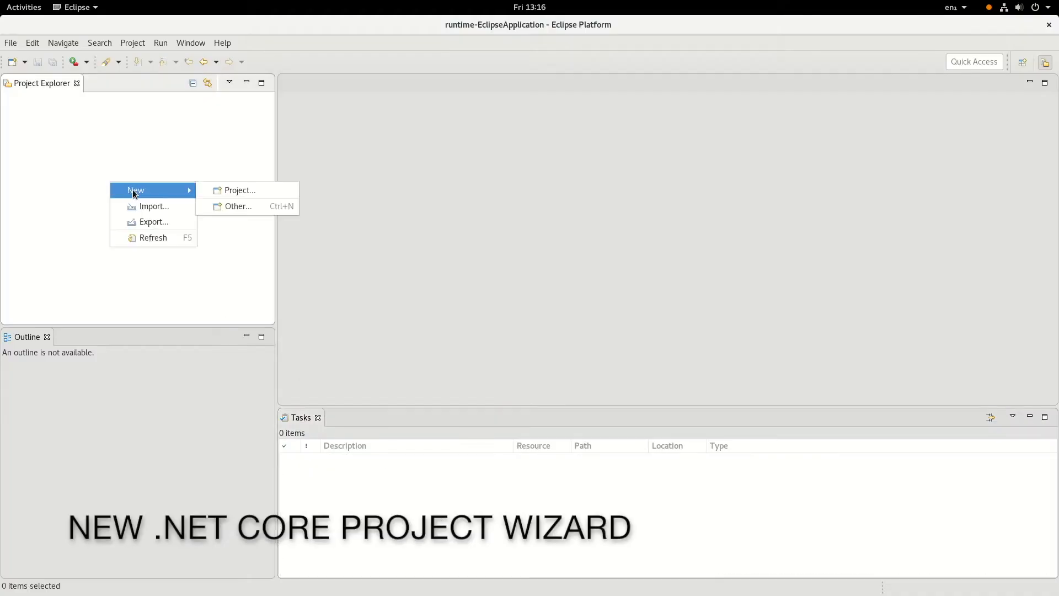
- Create NewDotnetProject from the .NET Core wizard using the Console Application [C#] template
click(237, 206)
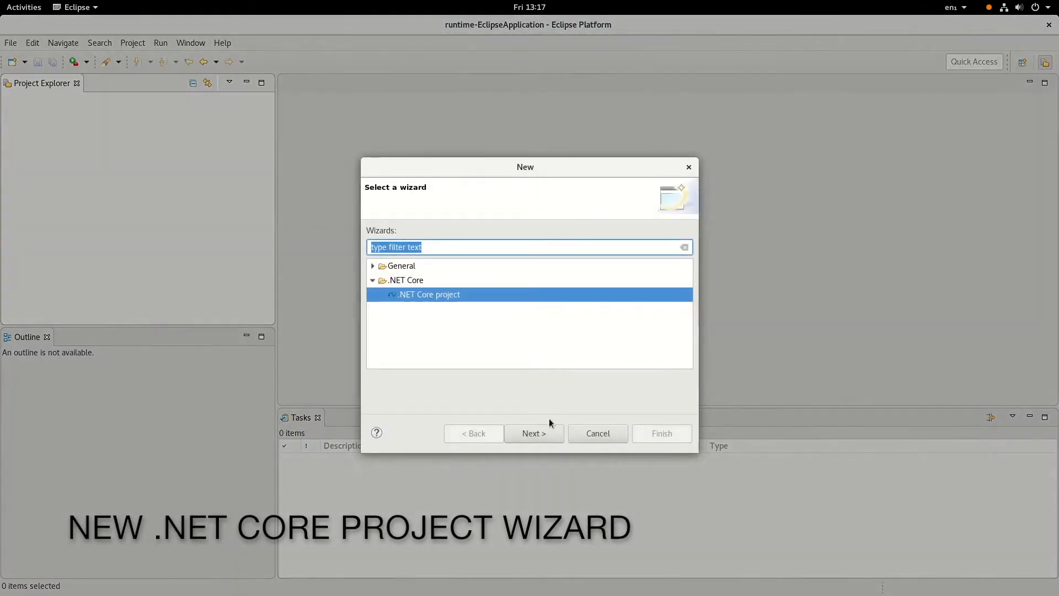
click(533, 433)
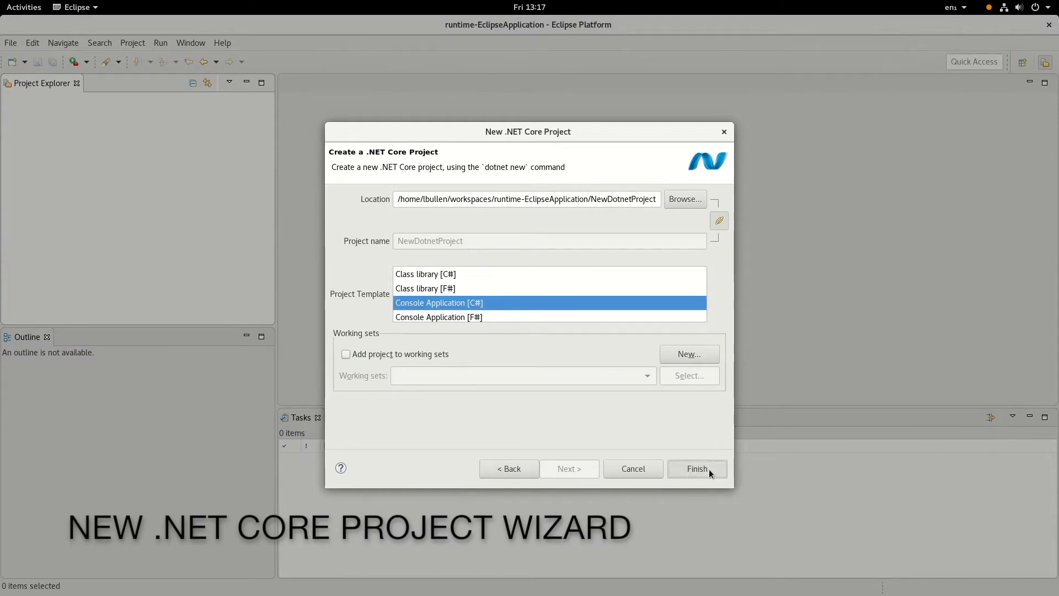
click(697, 469)
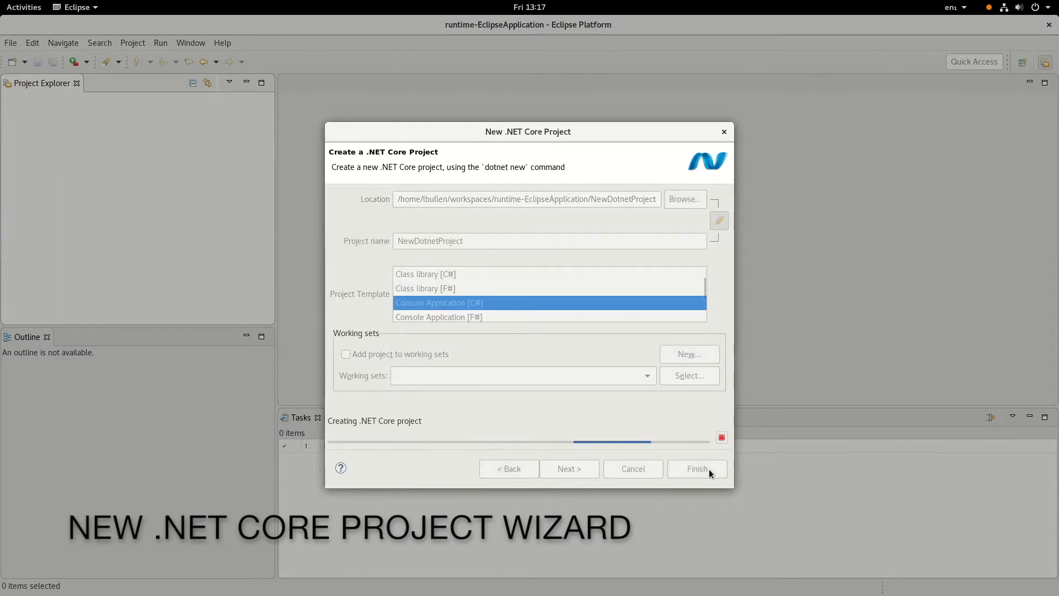
click(696, 470)
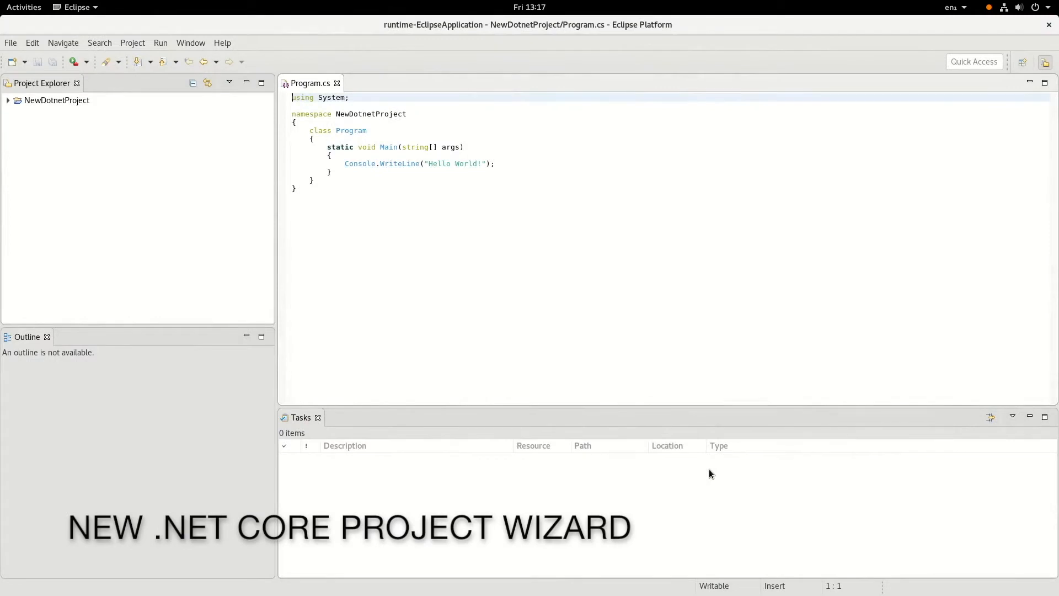
click(7, 100)
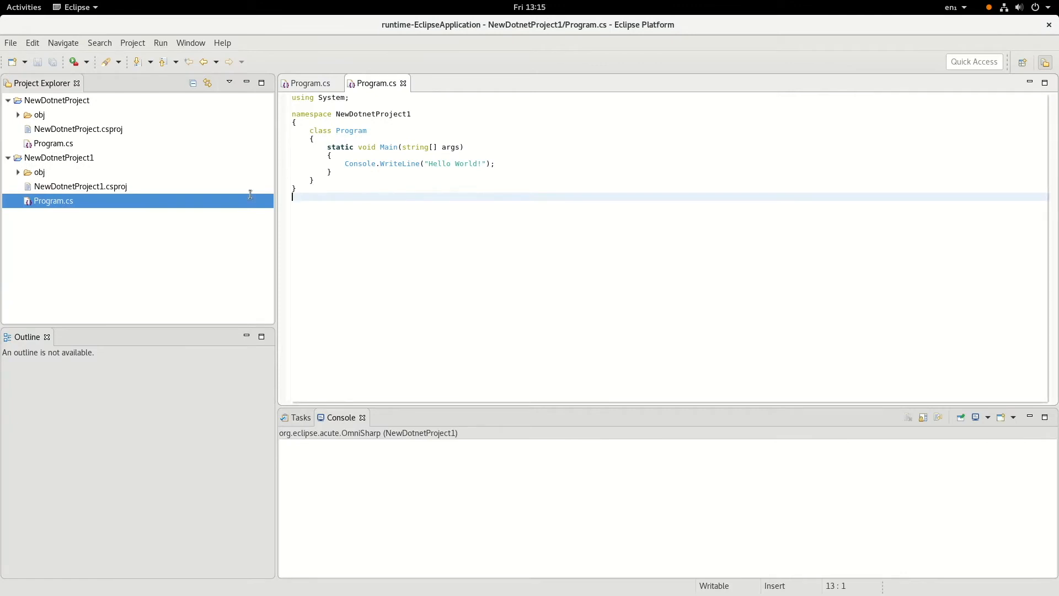
- Run NewDotnetProject1's Program.cs as a .NET Core project, then set run arguments to aCute
right_click(54, 201)
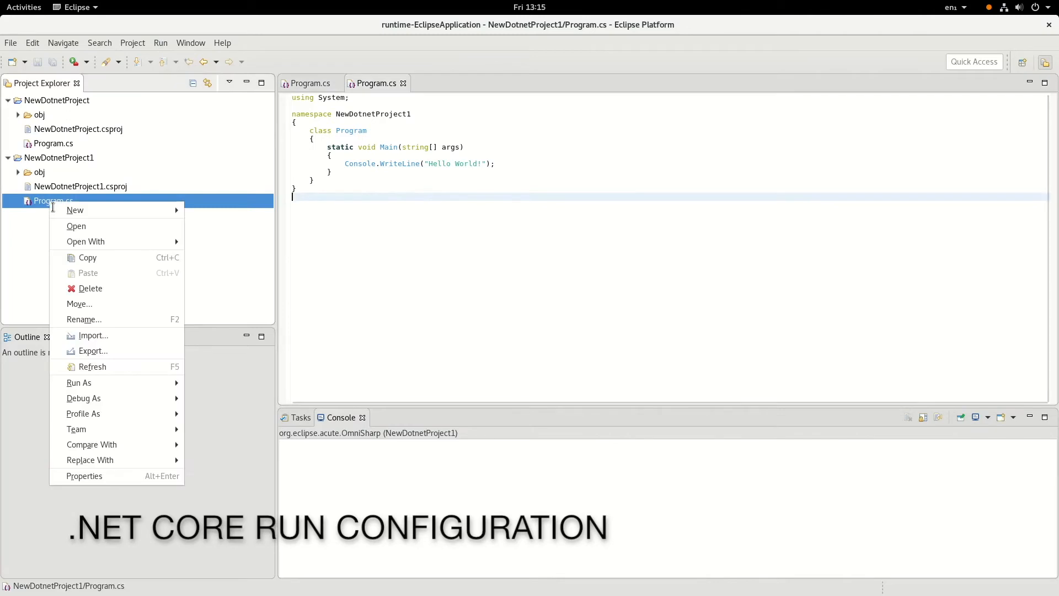
mouse_move(79, 383)
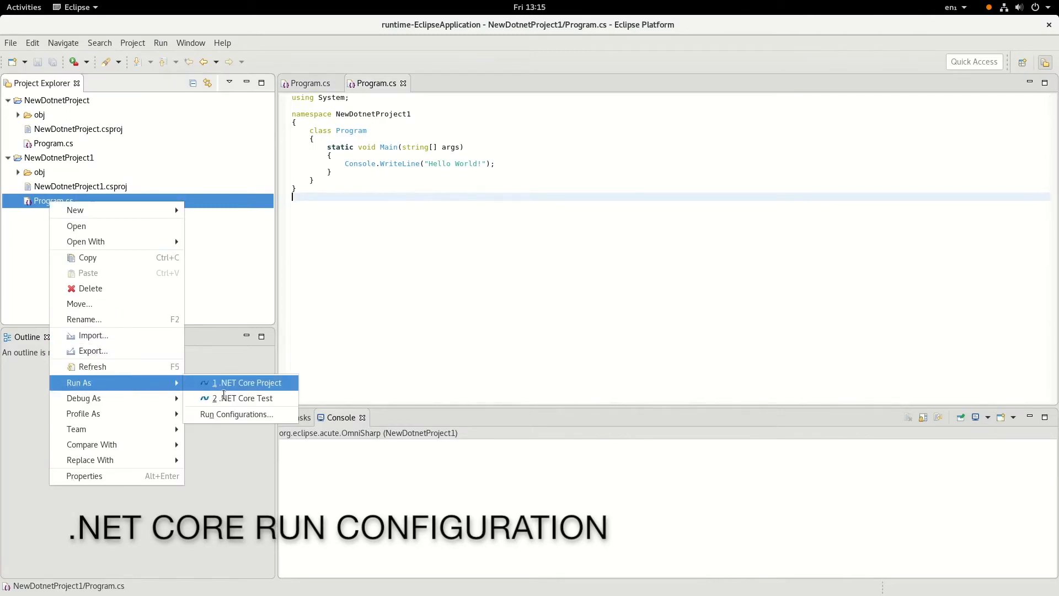
click(248, 383)
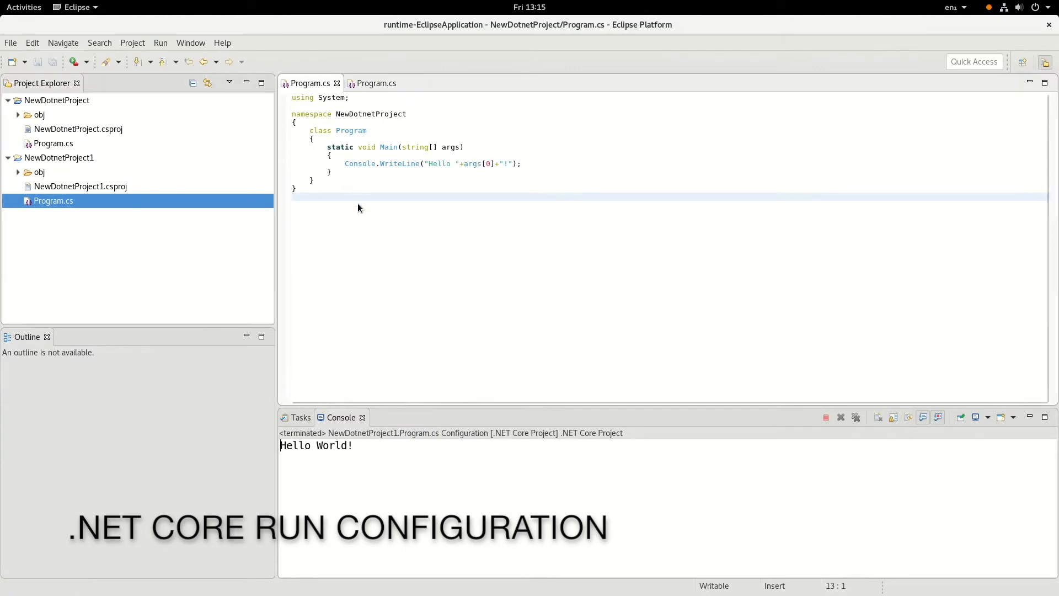
right_click(358, 208)
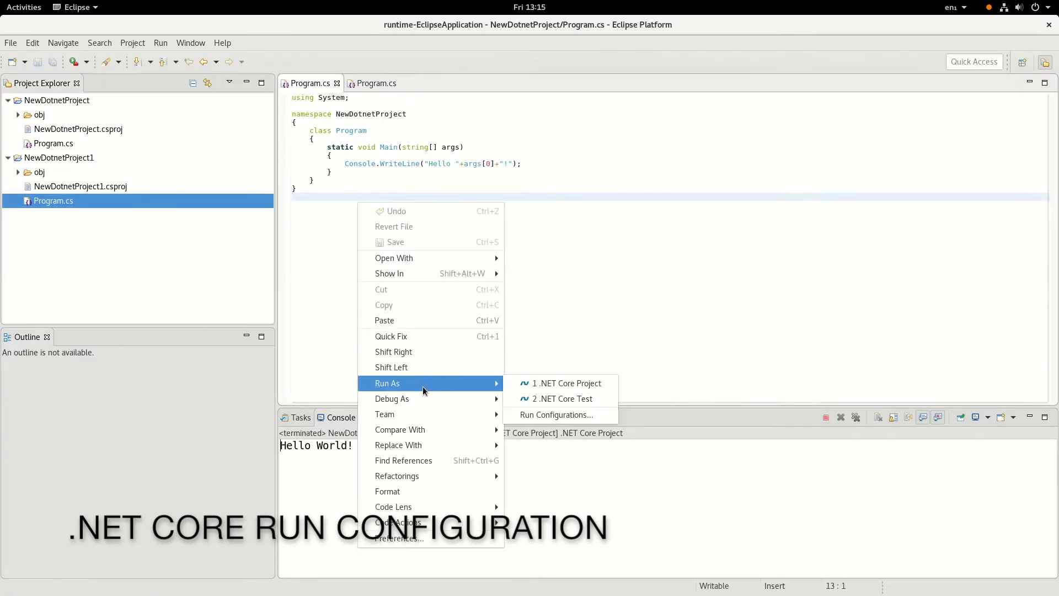
click(555, 415)
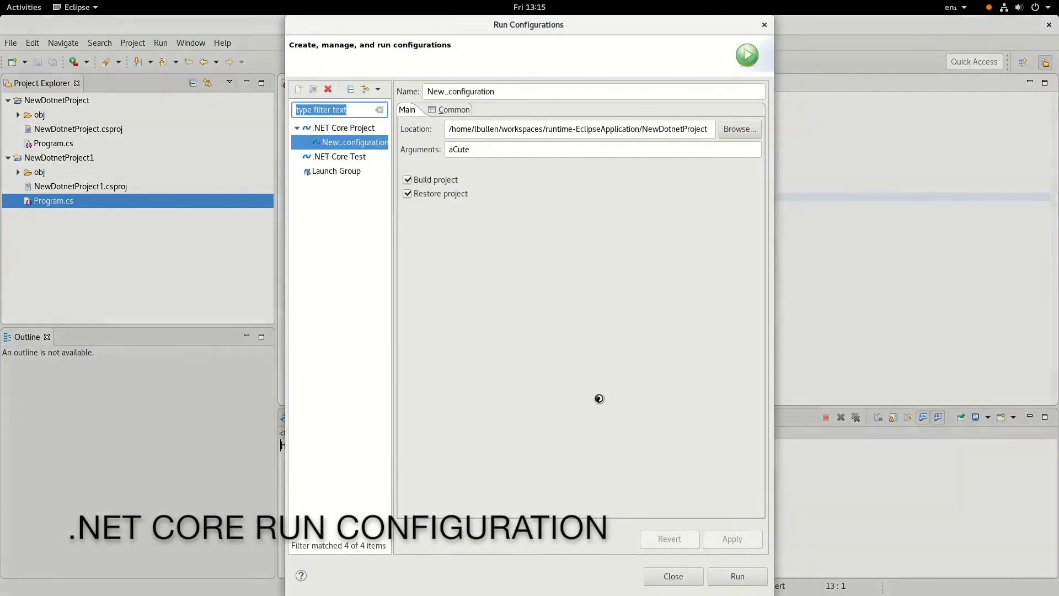
click(737, 576)
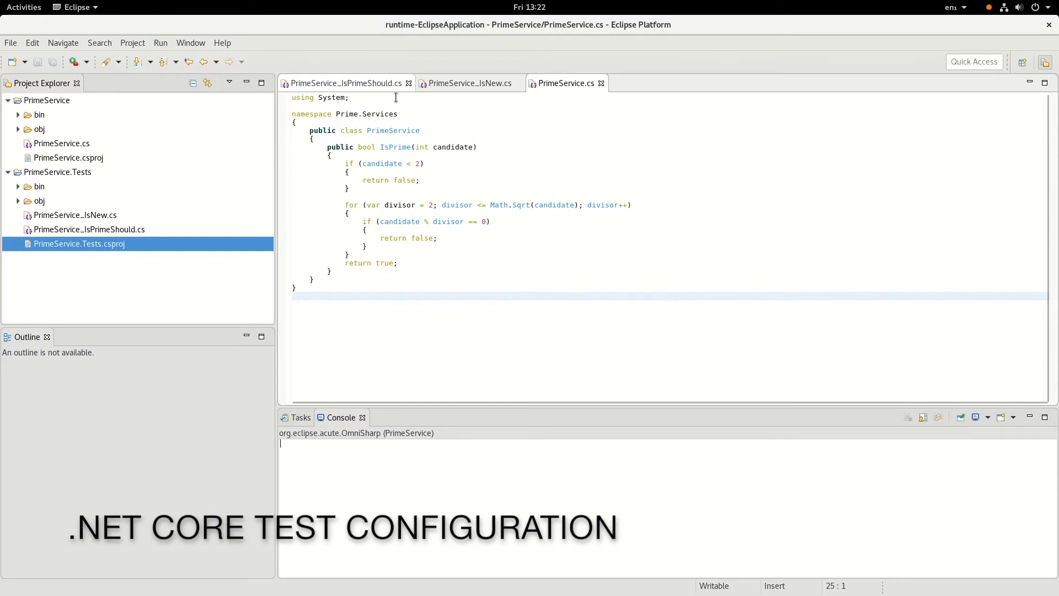
- Run only tests matching filter (FullyQualifiedName~LessThan10) | (FullyQualifiedName~ReturnTrue)
click(345, 82)
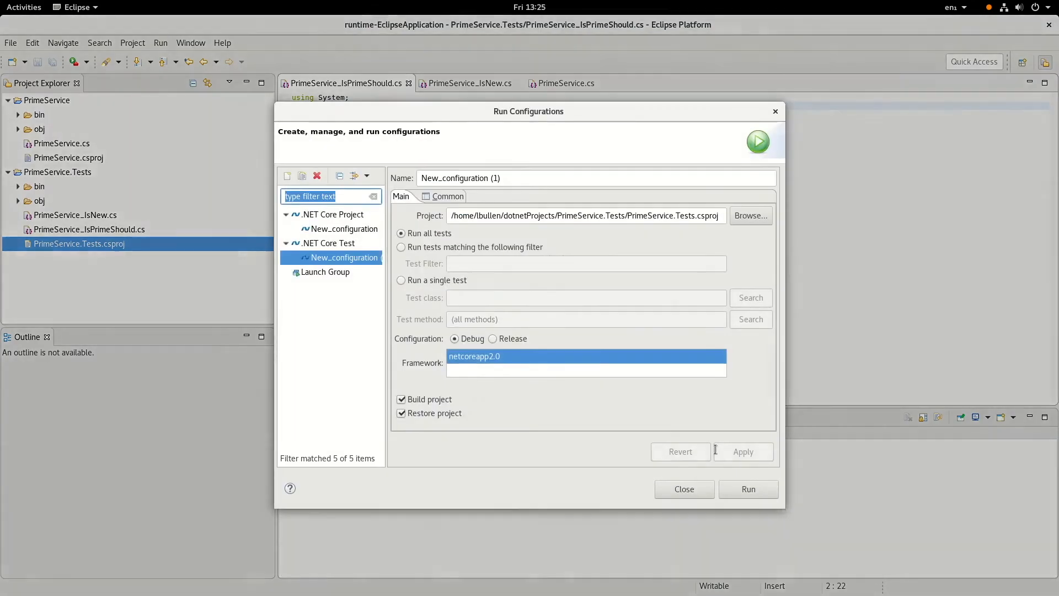
click(748, 488)
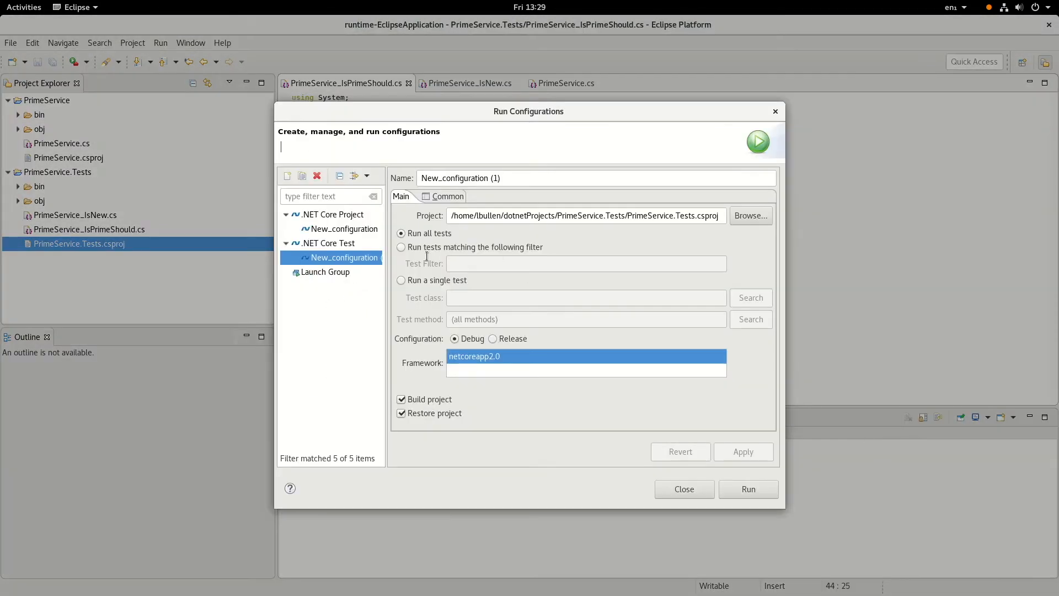
text((FullyQualifiedName~LessThan10) | (FullyQualifiedName~ReturnTrue))
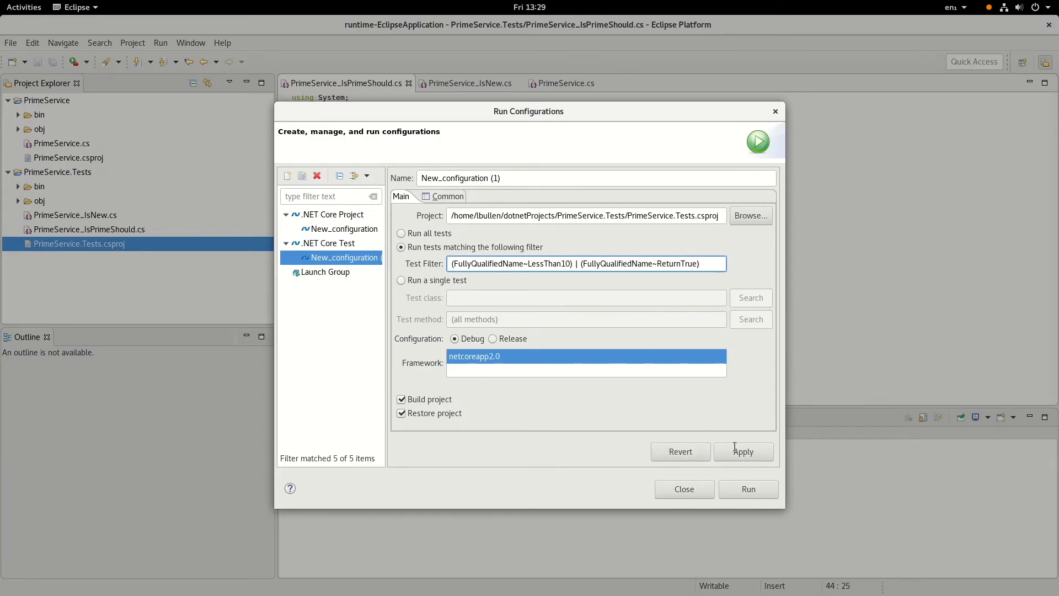
click(742, 452)
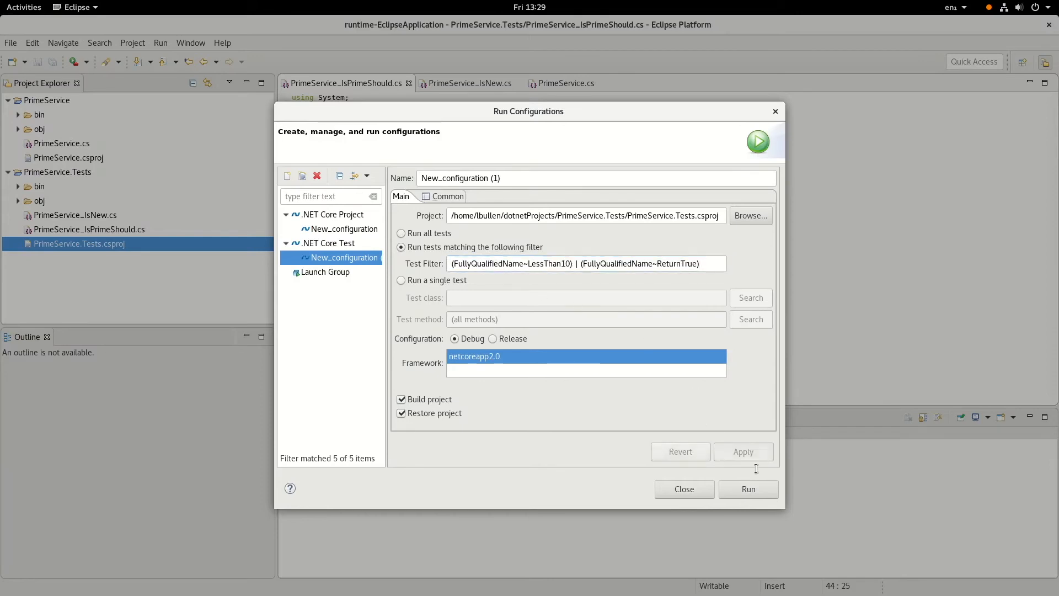
click(401, 280)
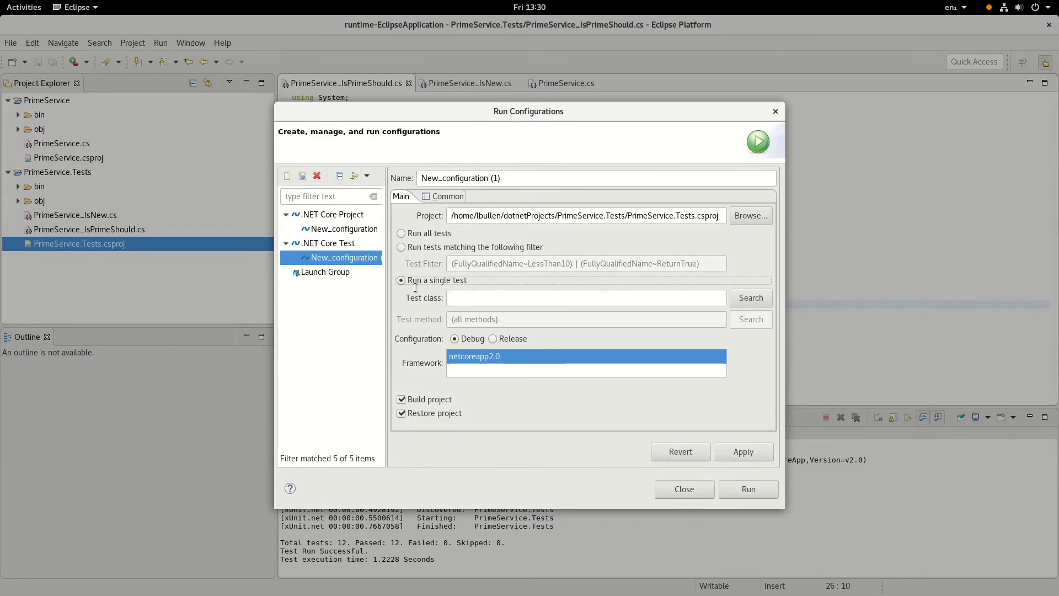
- Point the configuration at a single PrimeService_IsPrimeShould test method
click(750, 297)
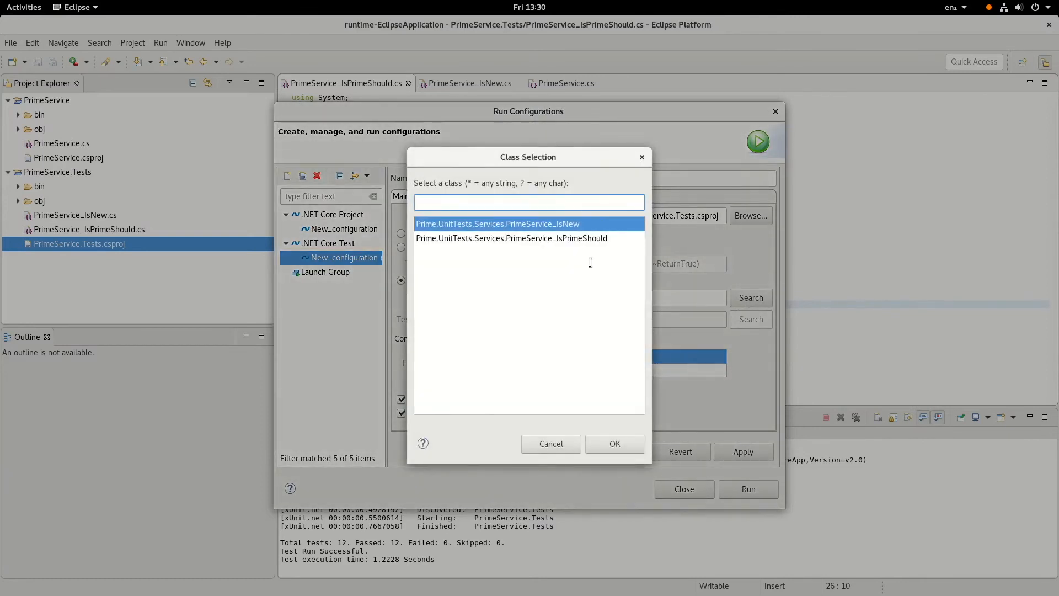
click(613, 443)
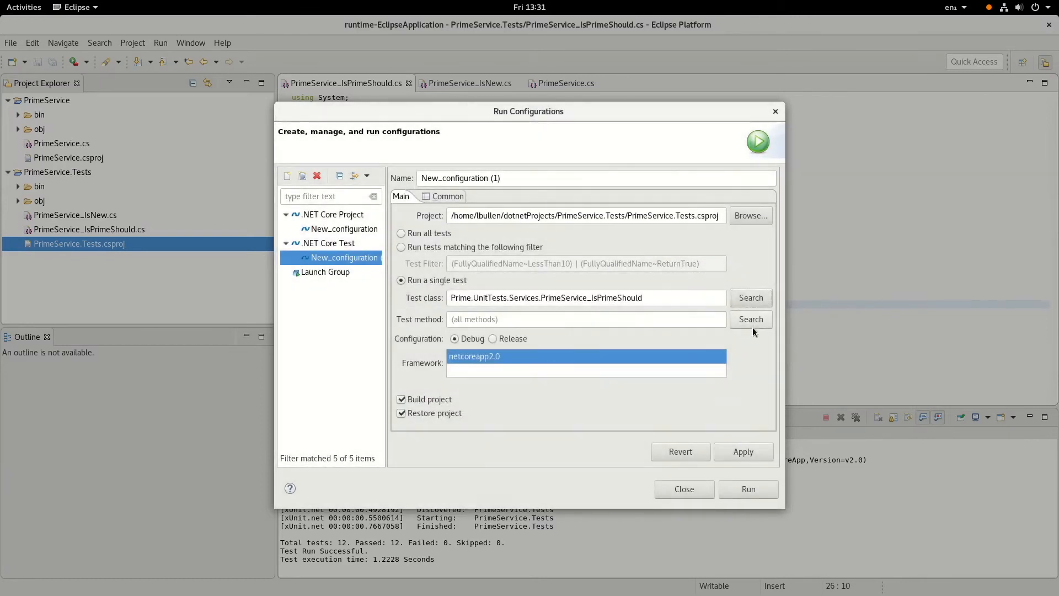
click(750, 319)
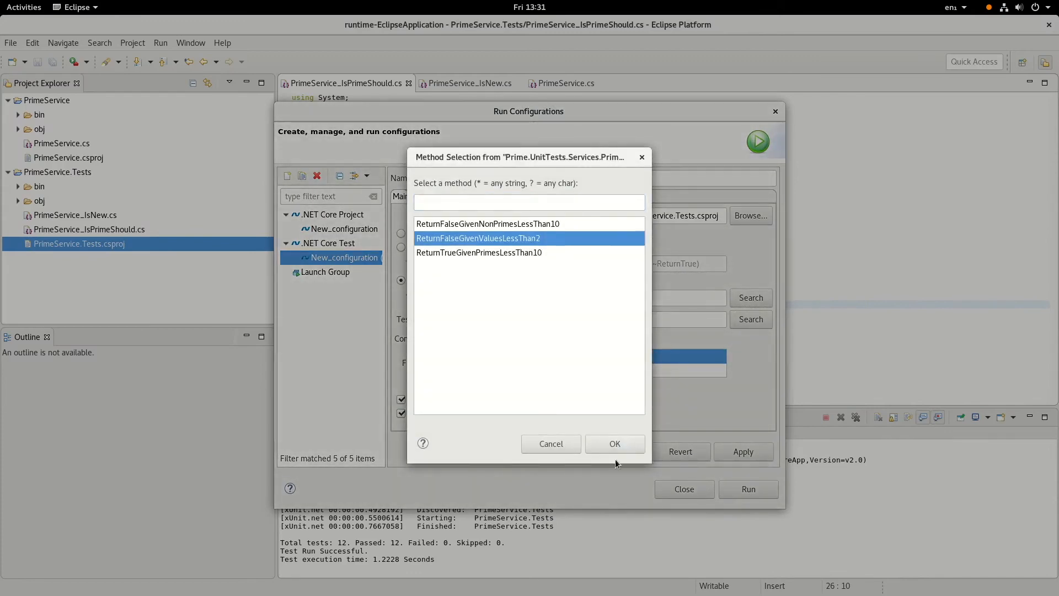
click(614, 443)
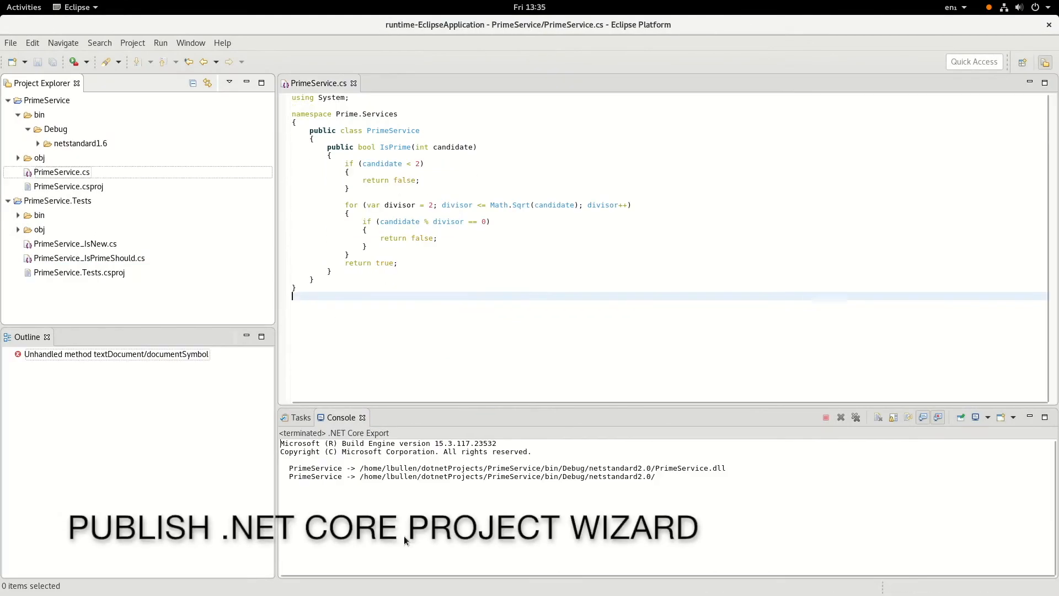
- Export PrimeService with the .NET Core Project Exporter targeting netstandard2.0
right_click(61, 171)
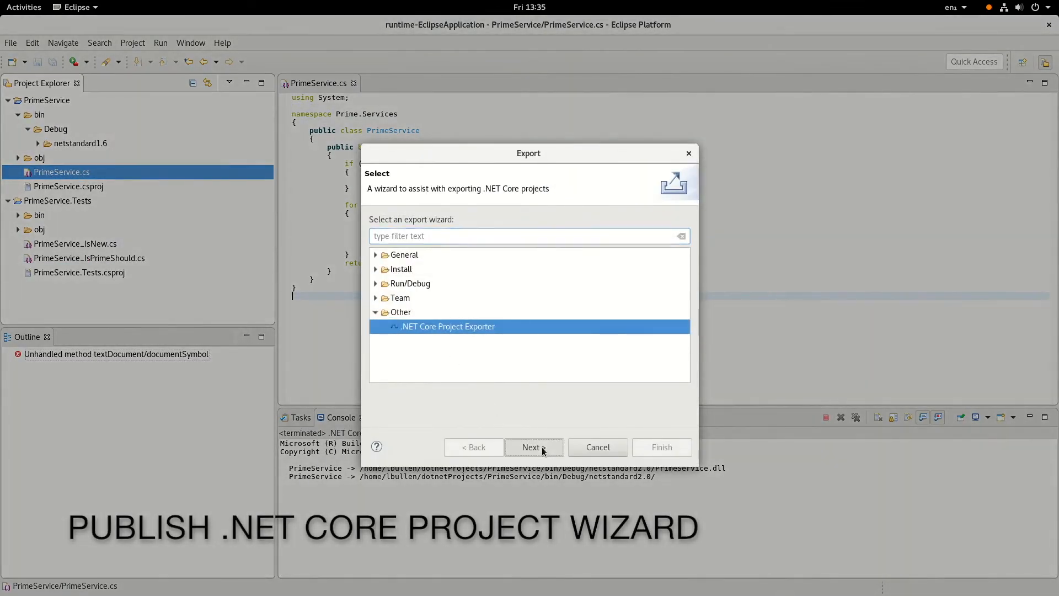
click(533, 447)
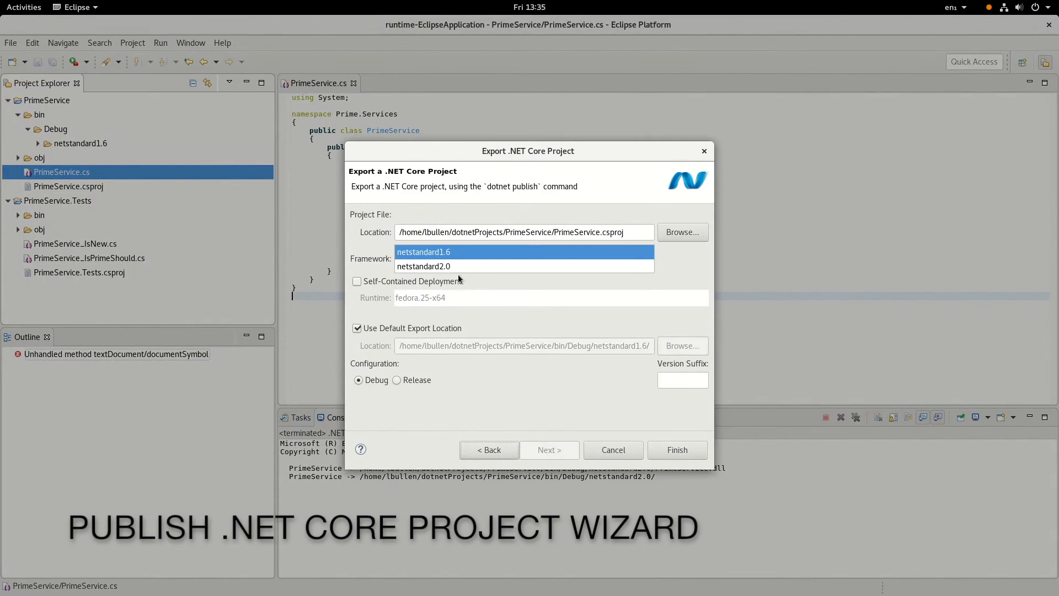
click(423, 266)
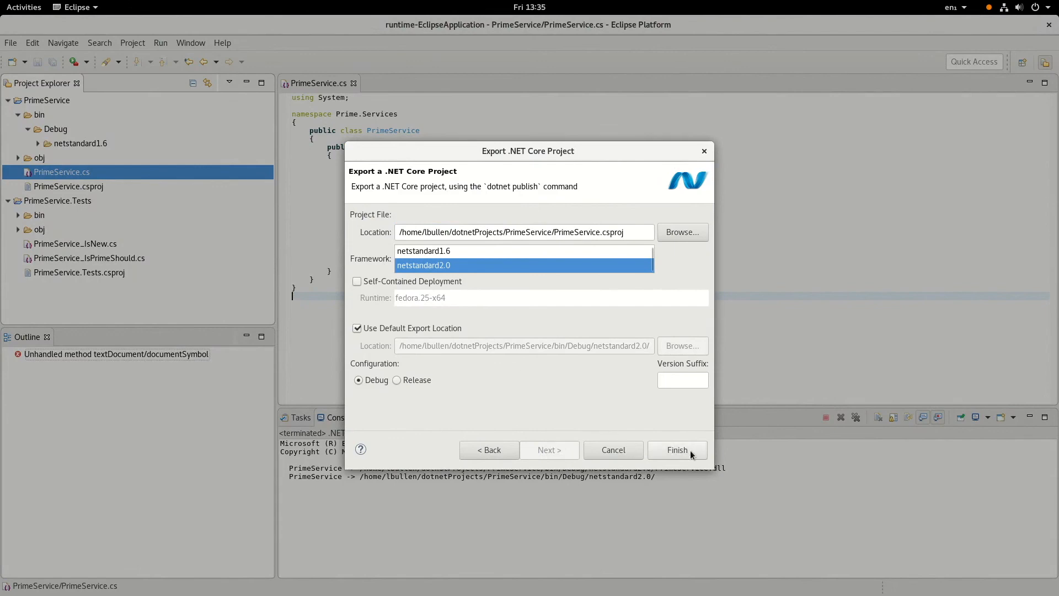
click(677, 450)
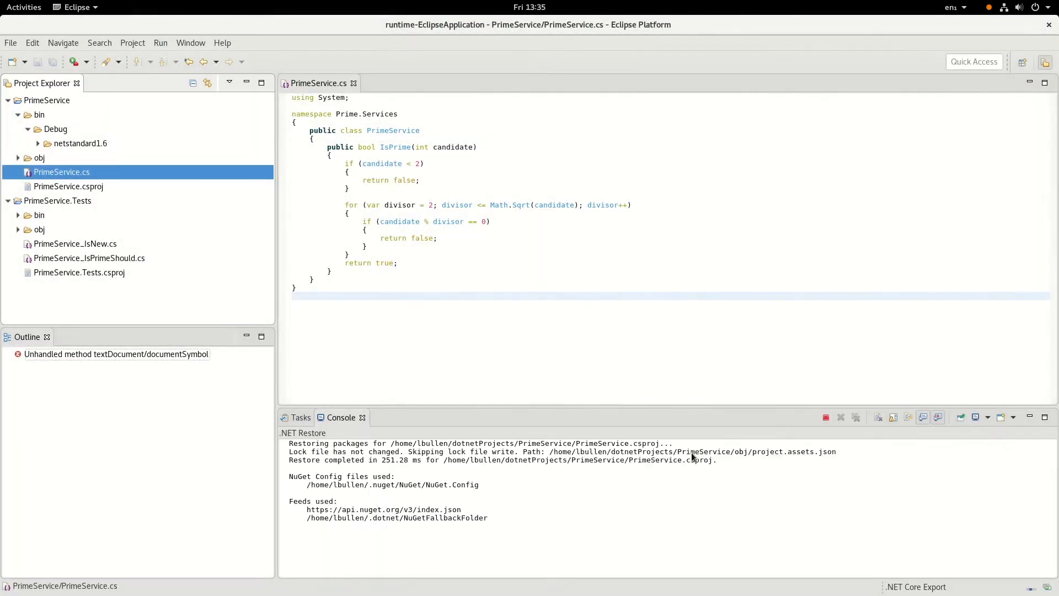